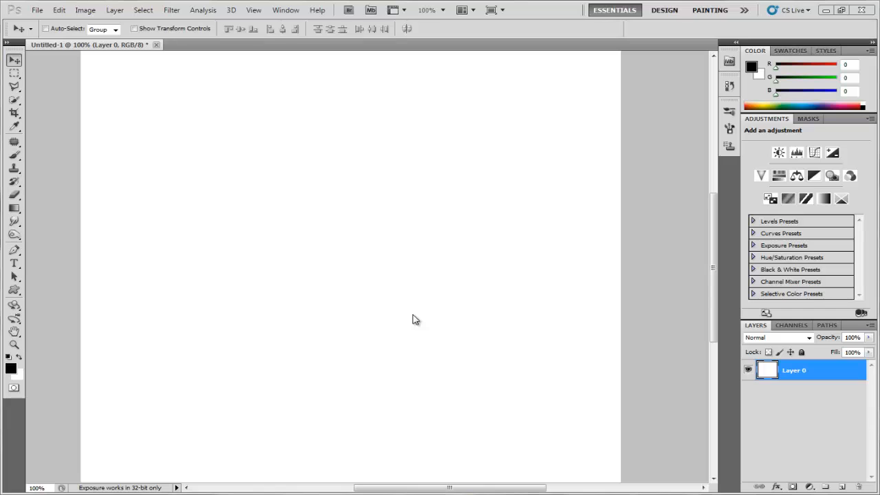
{"action": "mouse_move", "coordinate": [411, 318]}
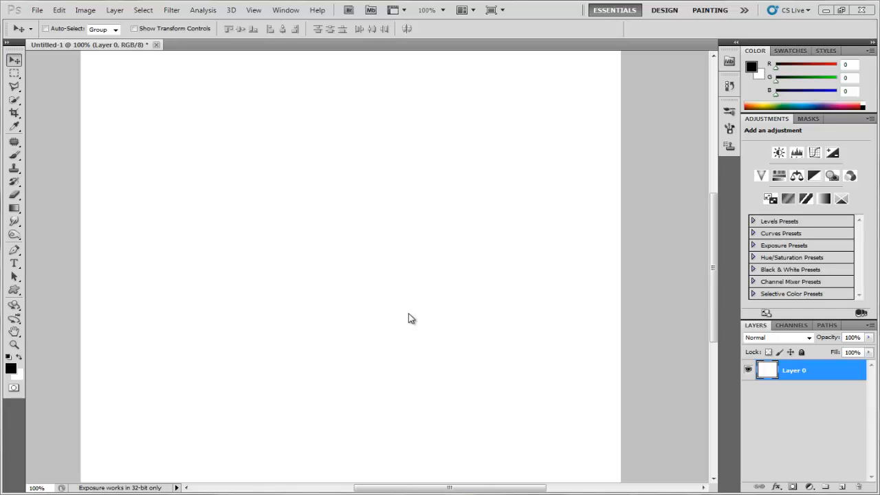
{"action": "mouse_move", "coordinate": [87, 239]}
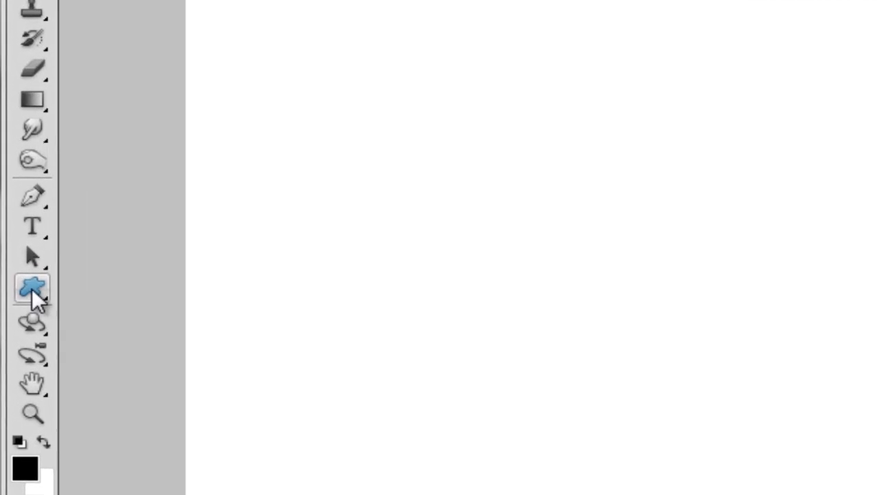
- Switch from the shape tools flyout to the Custom Shape Tool
{"action": "left_click", "coordinate": [32, 288]}
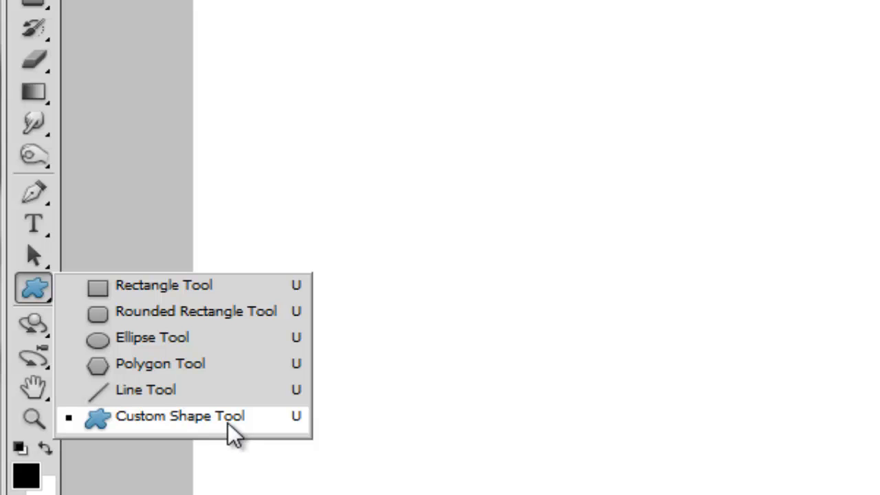
{"action": "left_click", "coordinate": [180, 415]}
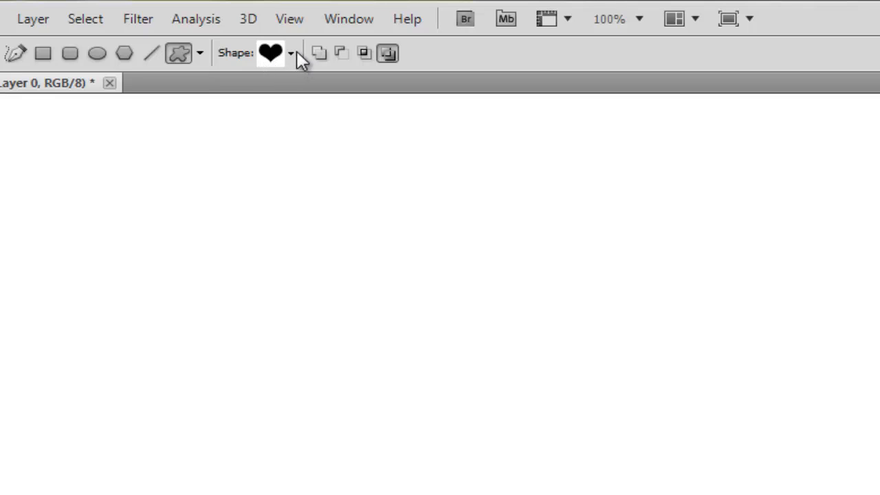
- Load the All custom shape set from the Shape picker's options menu
{"action": "left_click", "coordinate": [291, 53]}
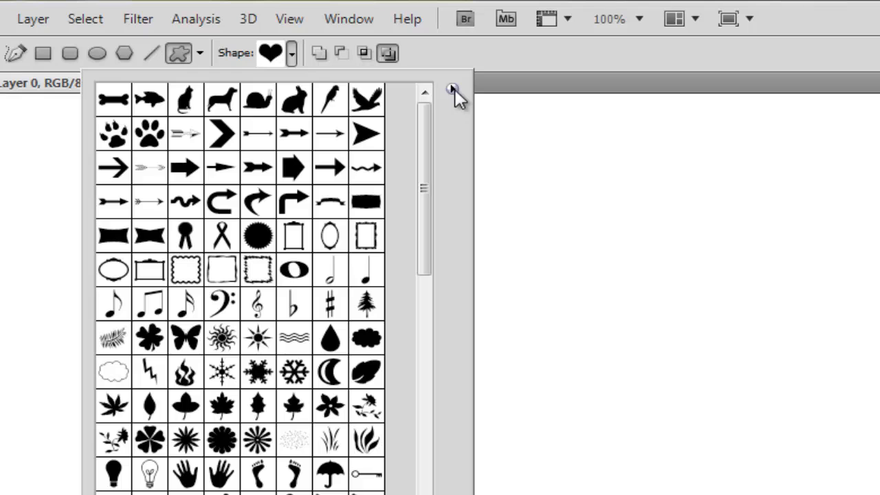
{"action": "left_click", "coordinate": [452, 89]}
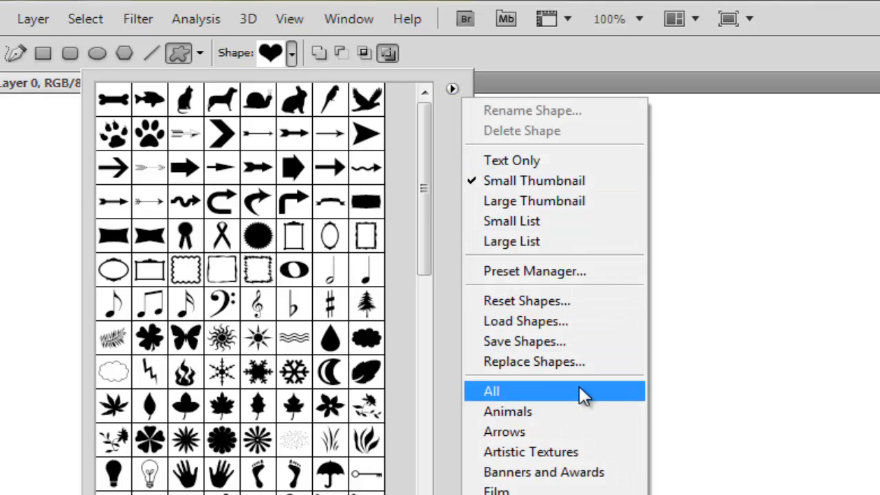
{"action": "left_click", "coordinate": [490, 390]}
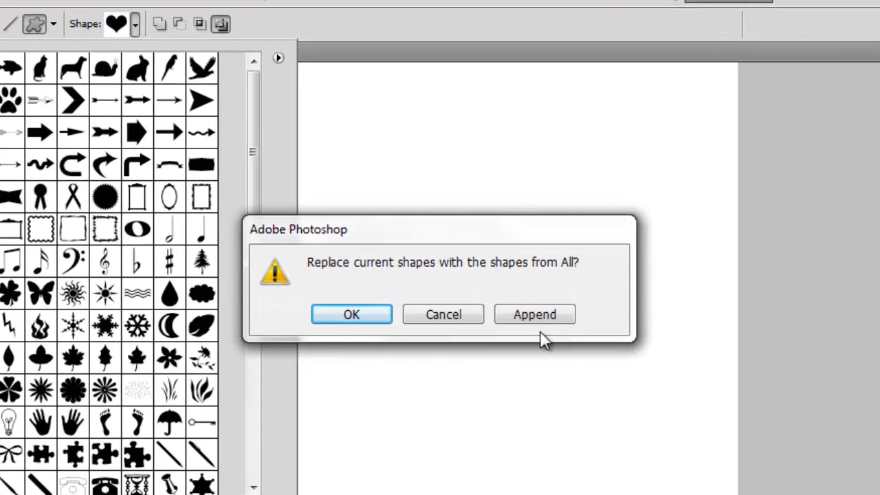
{"action": "mouse_move", "coordinate": [357, 344]}
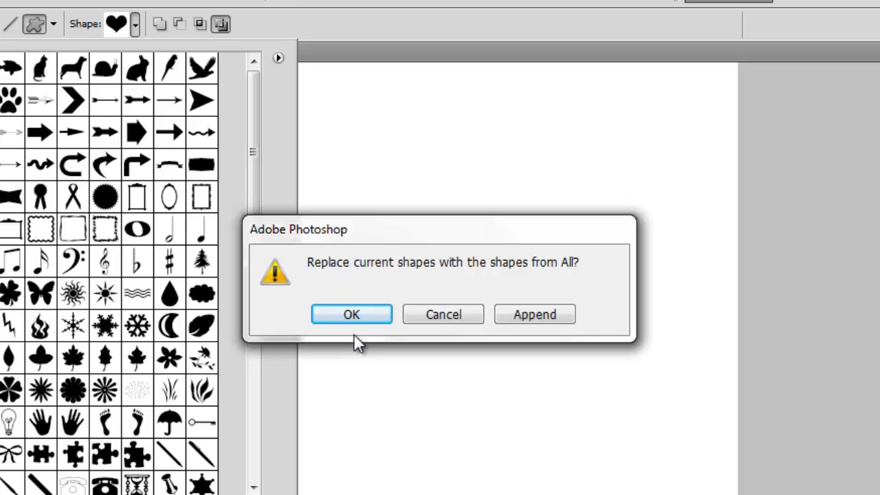
{"action": "mouse_move", "coordinate": [360, 342]}
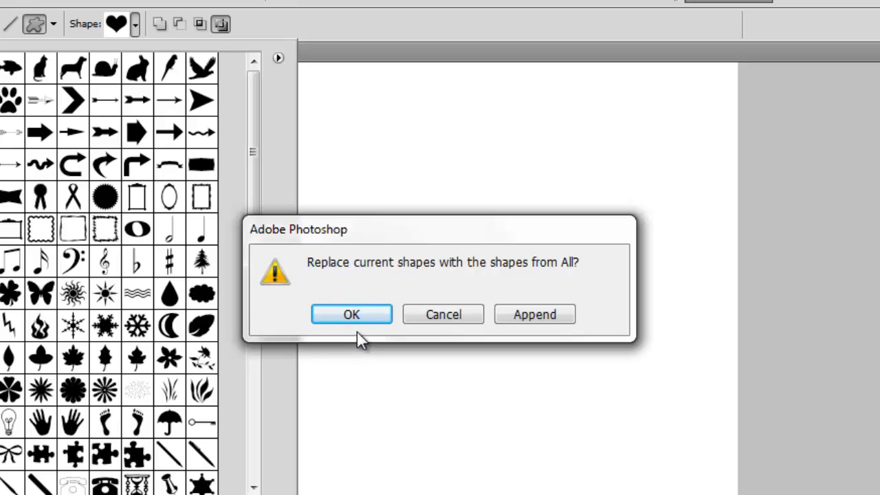
{"action": "mouse_move", "coordinate": [175, 258]}
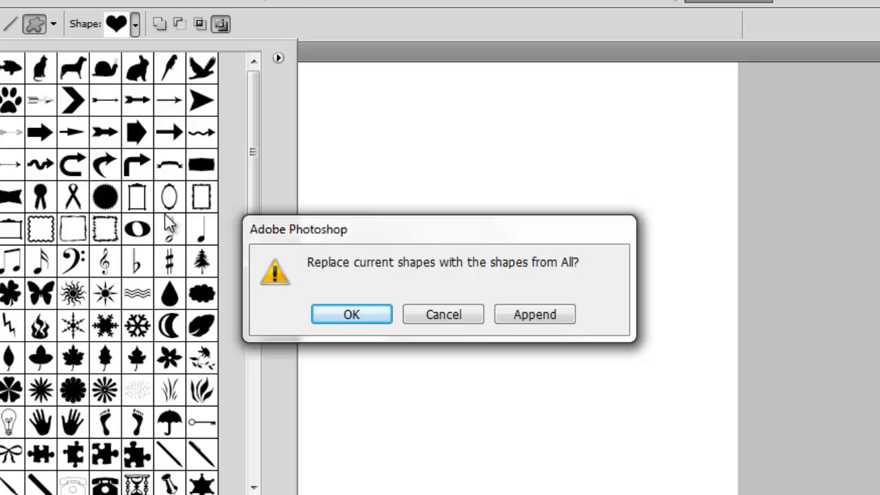
{"action": "mouse_move", "coordinate": [215, 184]}
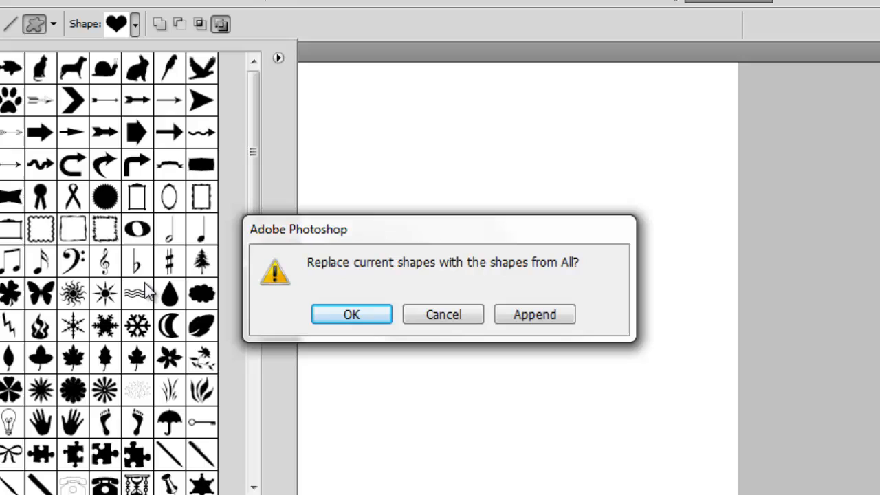
{"action": "mouse_move", "coordinate": [192, 203]}
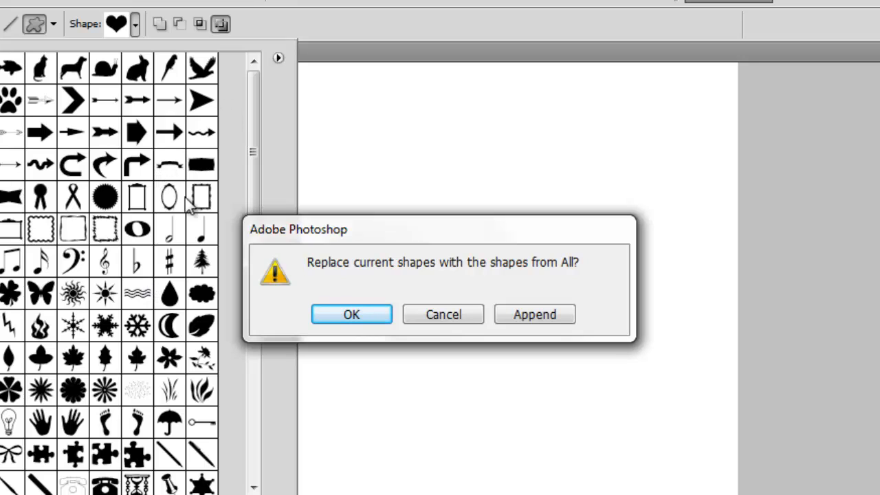
{"action": "mouse_move", "coordinate": [439, 344]}
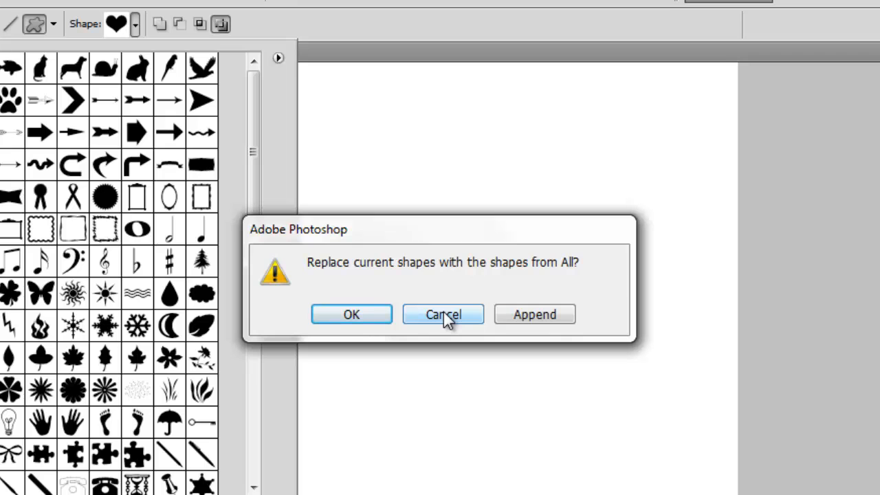
- Answer the replace-shapes prompt so the library shows the full All shape set
{"action": "left_click", "coordinate": [442, 314]}
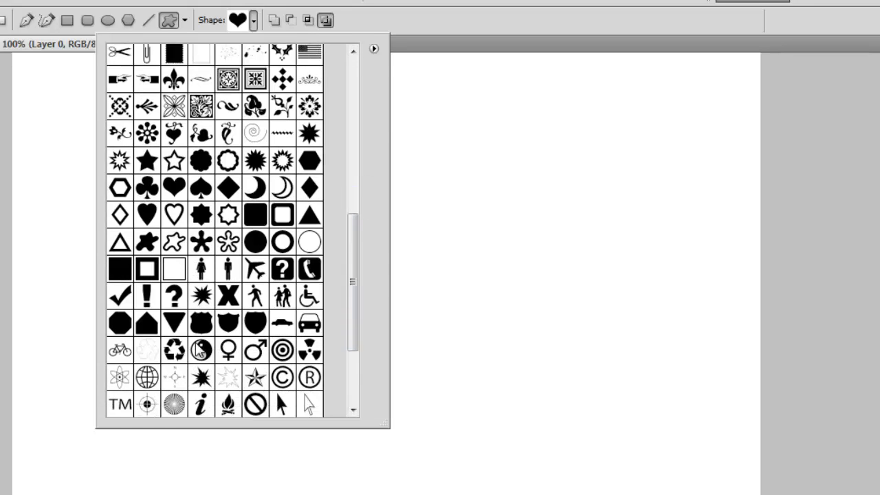
- Scroll down through the custom shape library toward the heart shape
{"action": "scroll", "scroll_direction": "down", "scroll_amount": 3}
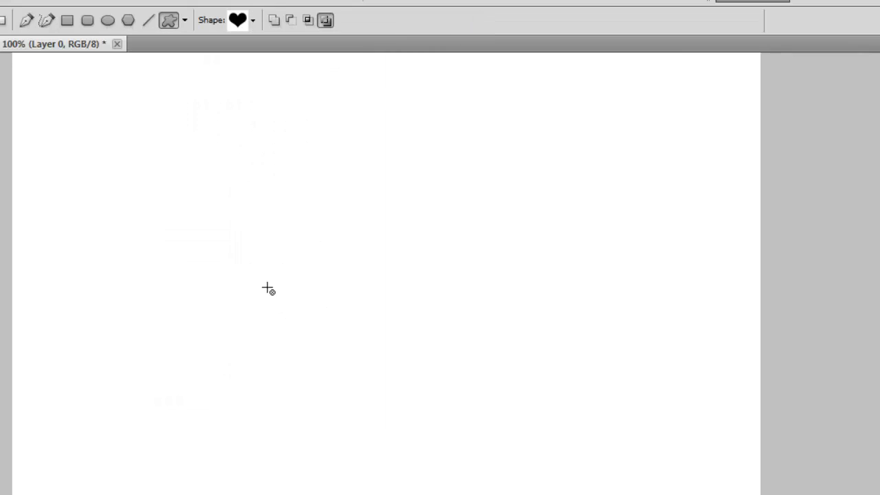
{"action": "mouse_move", "coordinate": [306, 393]}
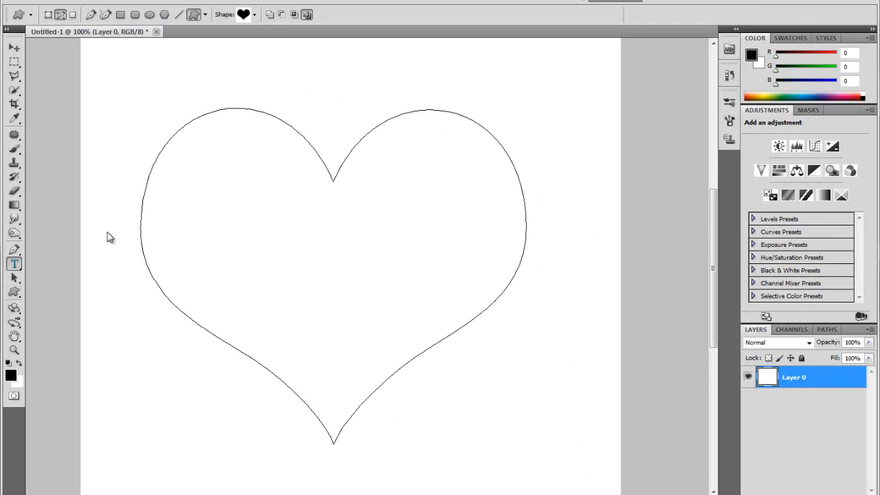
- Set the text colour to deep red d30000 and confirm it
{"action": "left_click", "coordinate": [14, 263]}
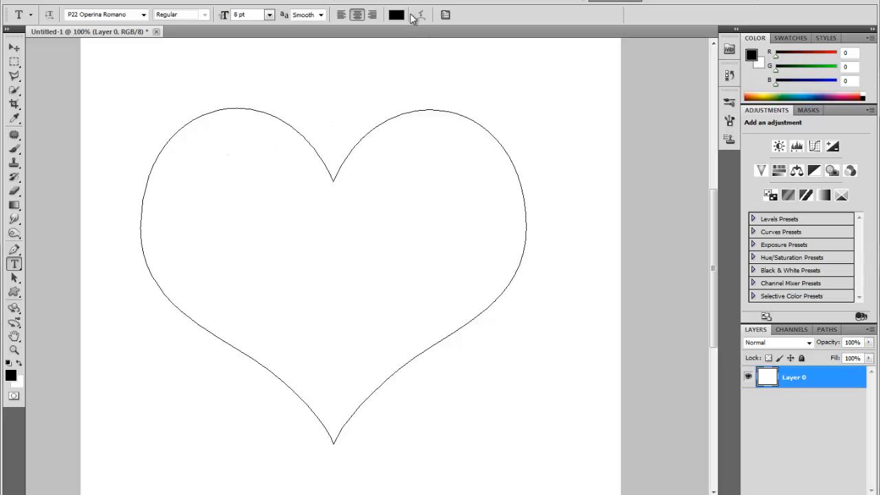
{"action": "mouse_move", "coordinate": [415, 45]}
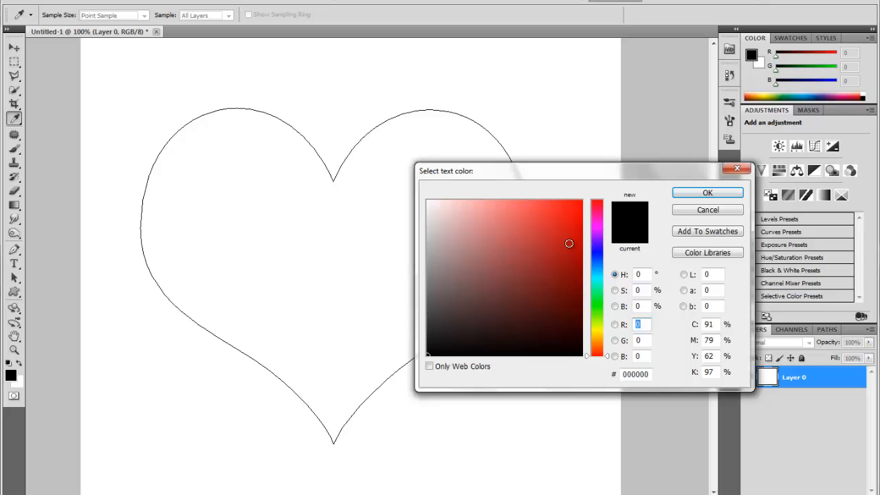
{"action": "left_click", "coordinate": [584, 205]}
{"action": "type", "text": "211"}
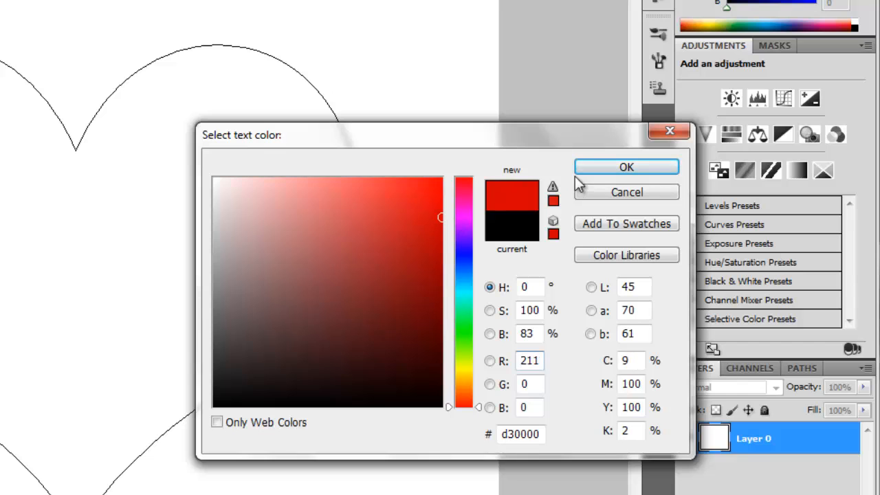
{"action": "left_click", "coordinate": [626, 166]}
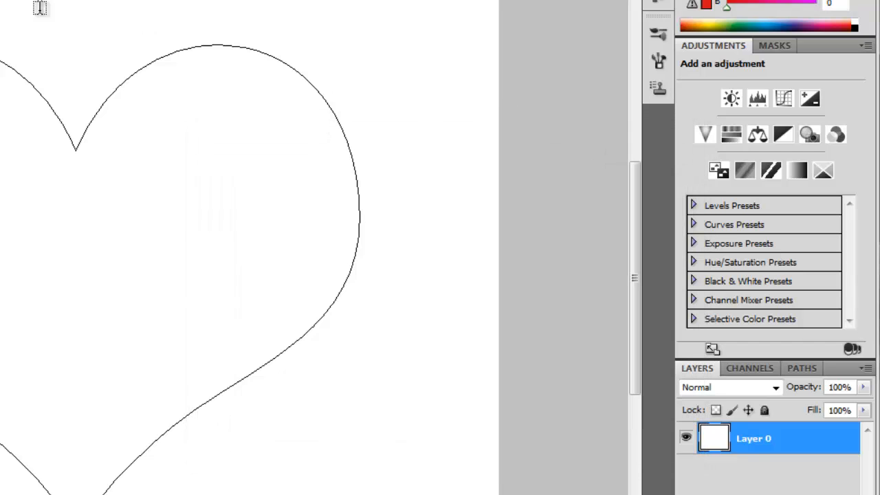
{"action": "left_click", "coordinate": [293, 36]}
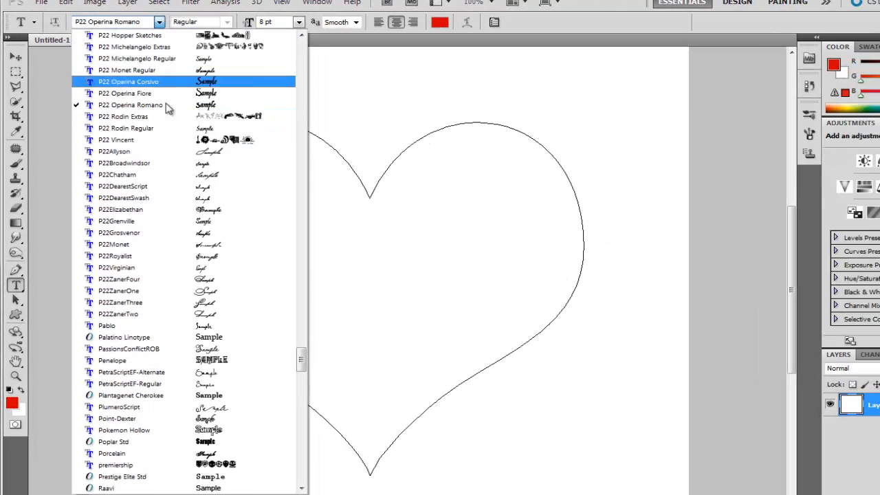
{"action": "scroll", "scroll_direction": "down", "scroll_amount": 3}
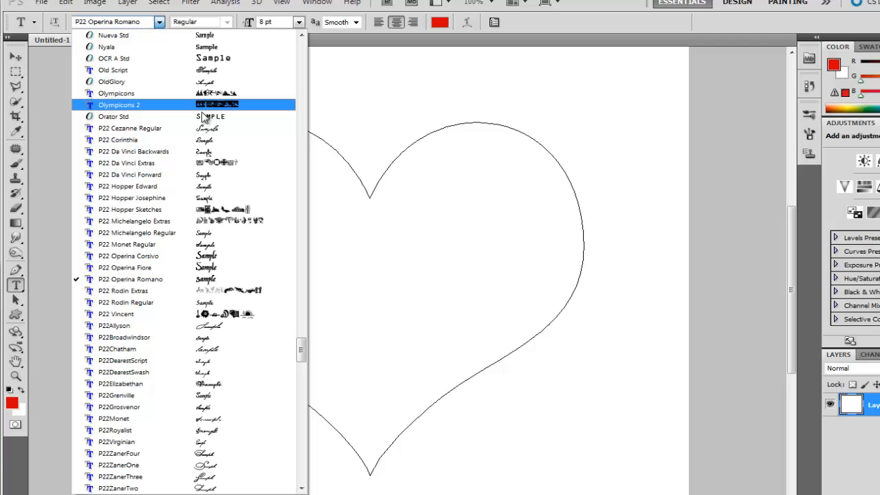
{"action": "scroll", "scroll_direction": "down", "scroll_amount": 3}
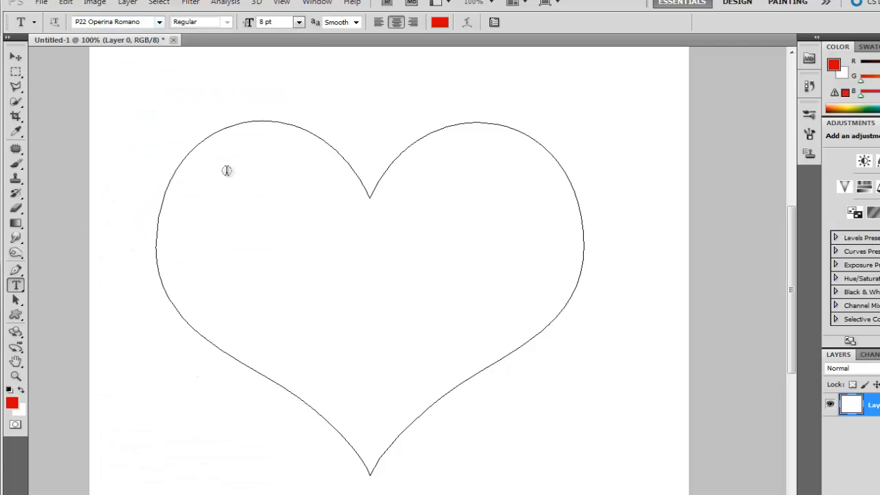
{"action": "mouse_move", "coordinate": [218, 138]}
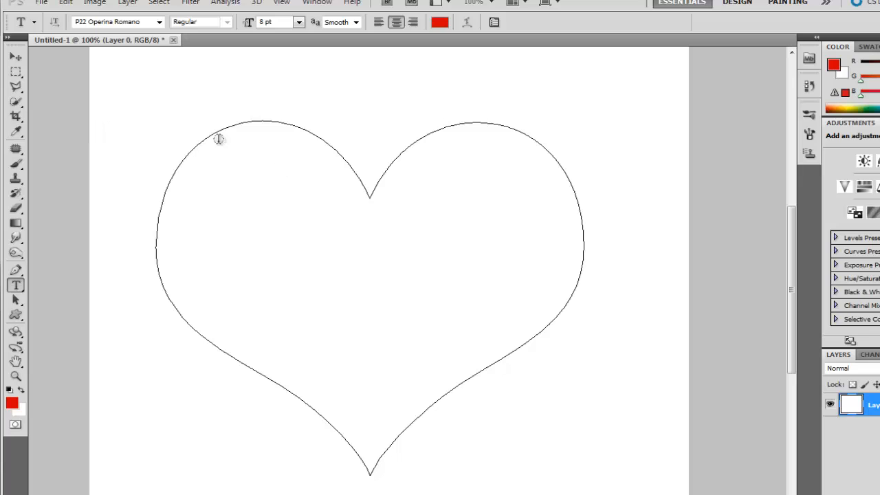
{"action": "mouse_move", "coordinate": [370, 227]}
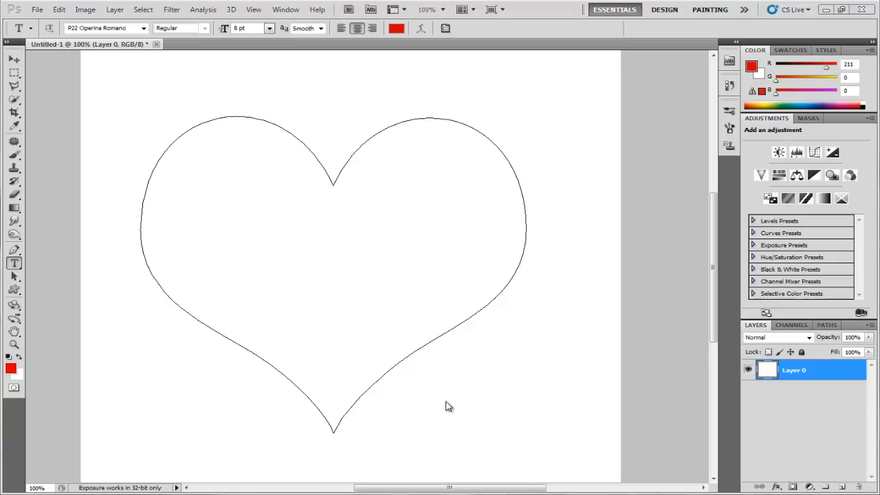
{"action": "mouse_move", "coordinate": [165, 164]}
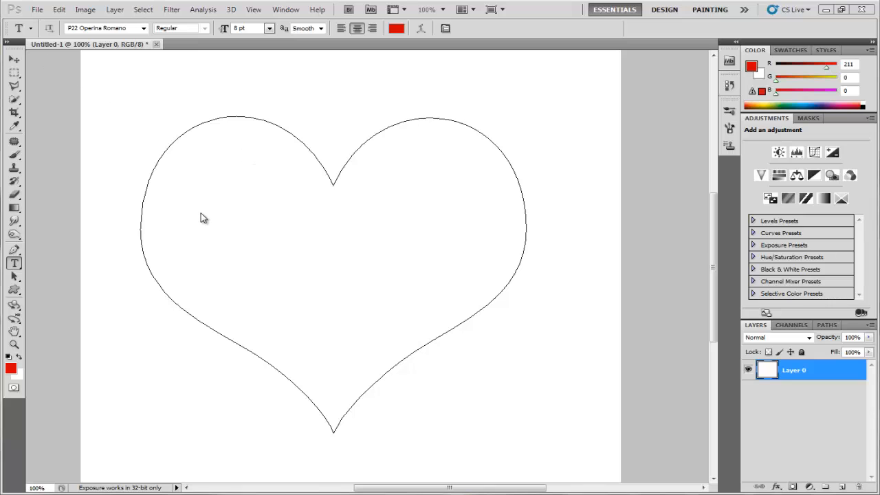
{"action": "mouse_move", "coordinate": [296, 244]}
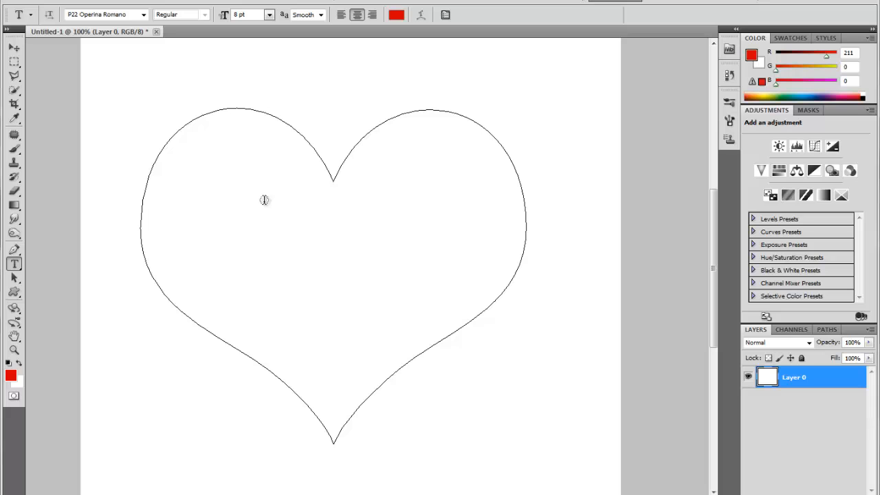
{"action": "mouse_move", "coordinate": [201, 138]}
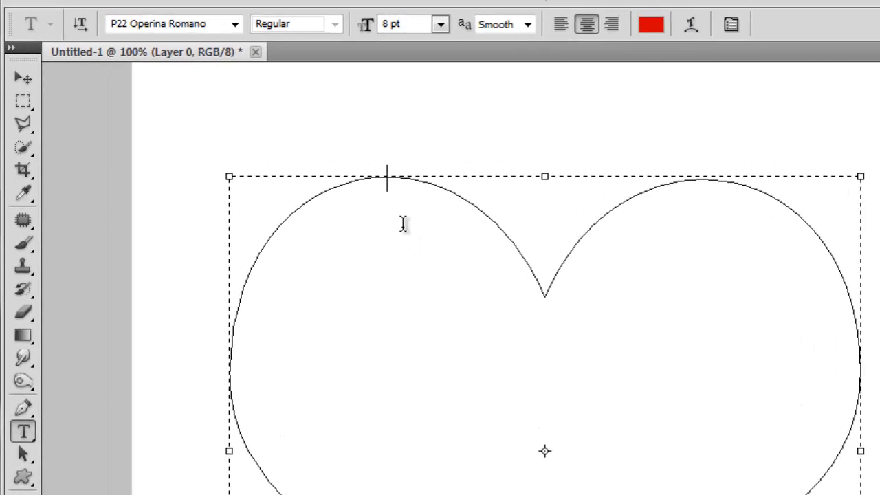
{"action": "mouse_move", "coordinate": [670, 337]}
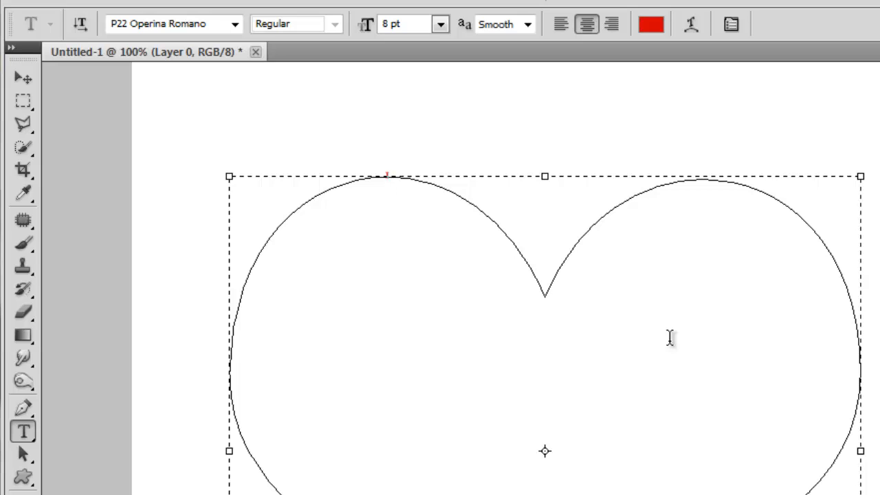
- Type 'I Love You' repeatedly inside the heart path until rows fill it
{"action": "type", "text": "I Love You"}
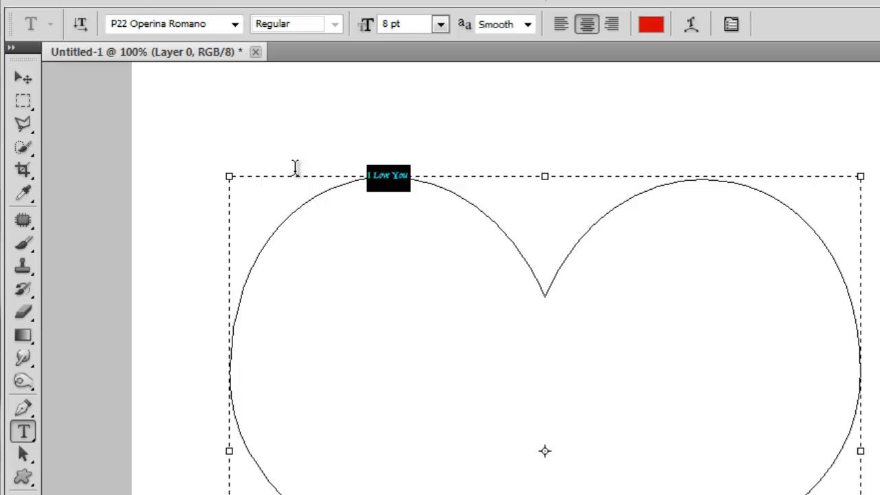
{"action": "mouse_move", "coordinate": [620, 243]}
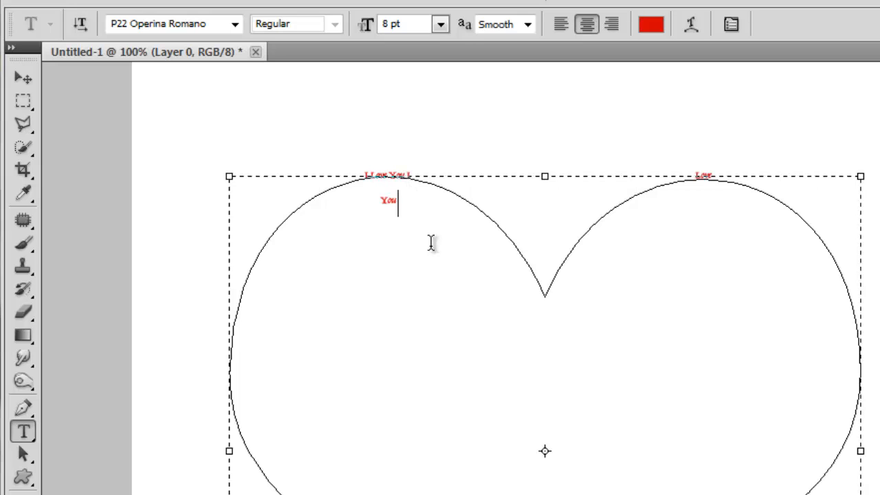
{"action": "type", "text": "I Love You"}
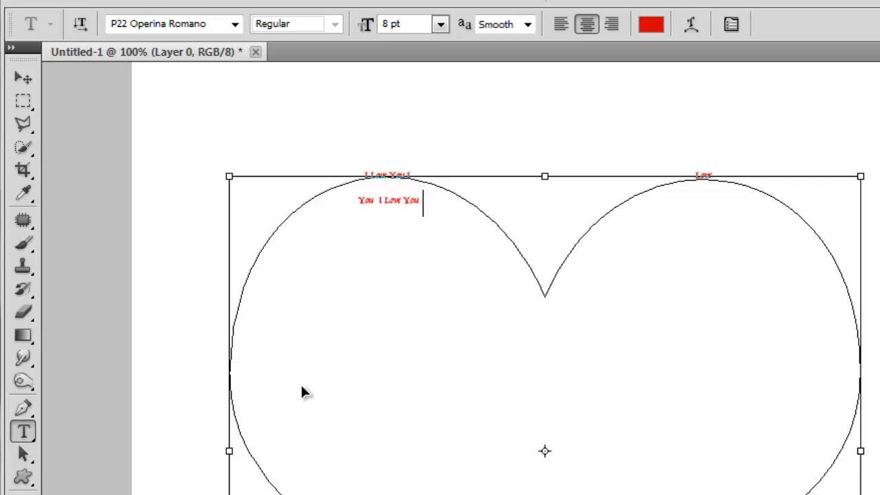
{"action": "type", "text": "I Love You"}
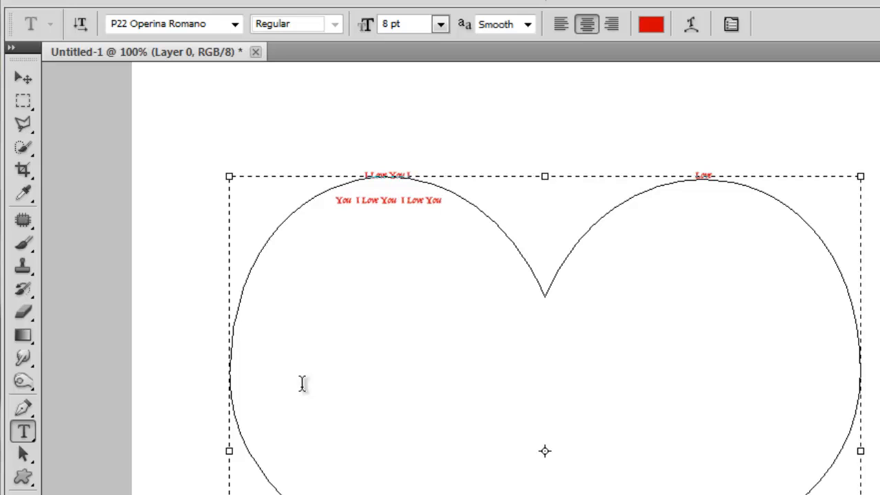
{"action": "type", "text": "I Love You"}
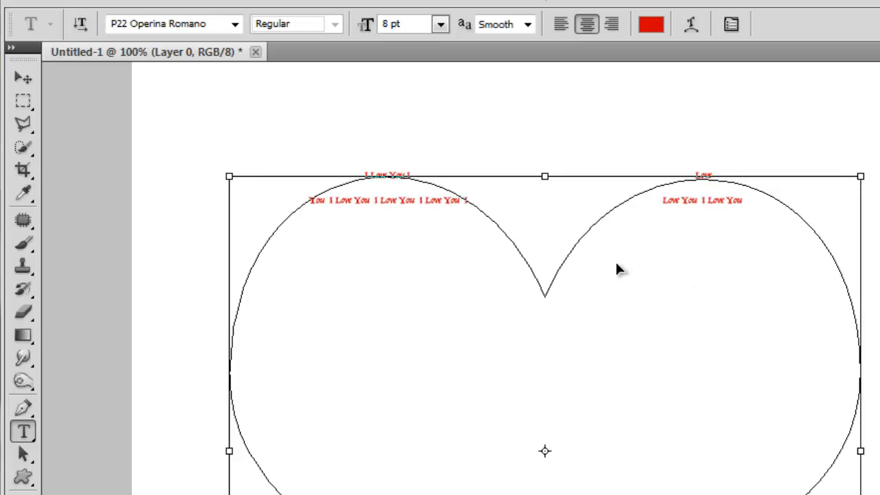
{"action": "type", "text": "I Love You I Love You I Love"}
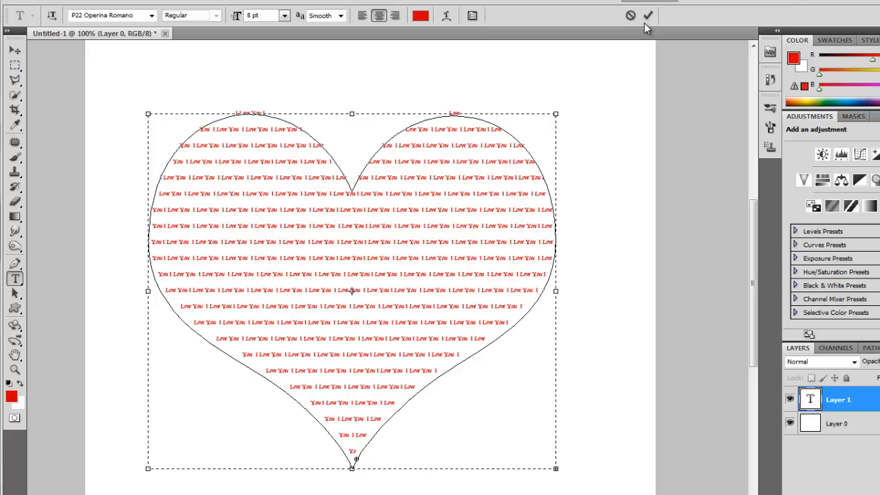
- Commit the heart-shaped 'I Love You' text as its own layer
{"action": "left_click", "coordinate": [647, 15]}
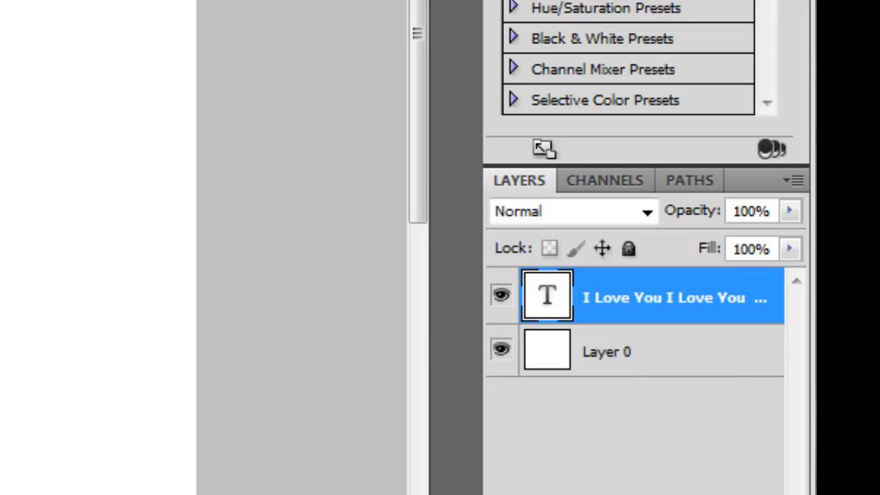
{"action": "mouse_move", "coordinate": [679, 367]}
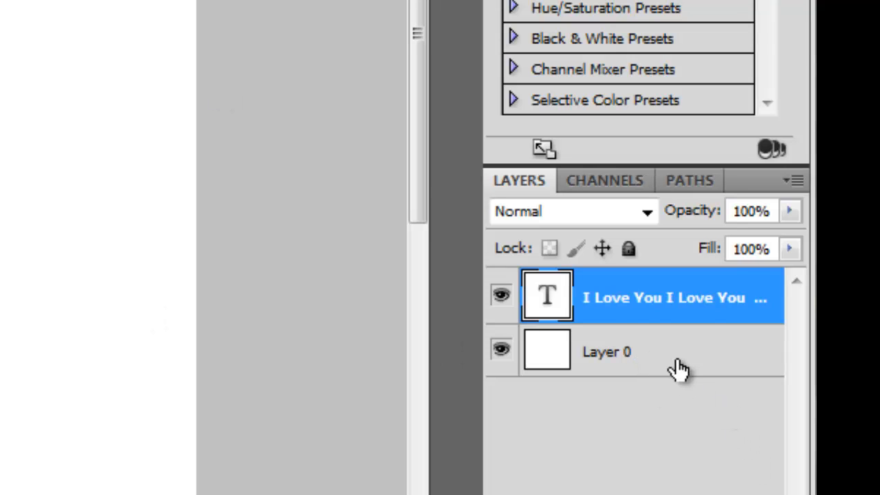